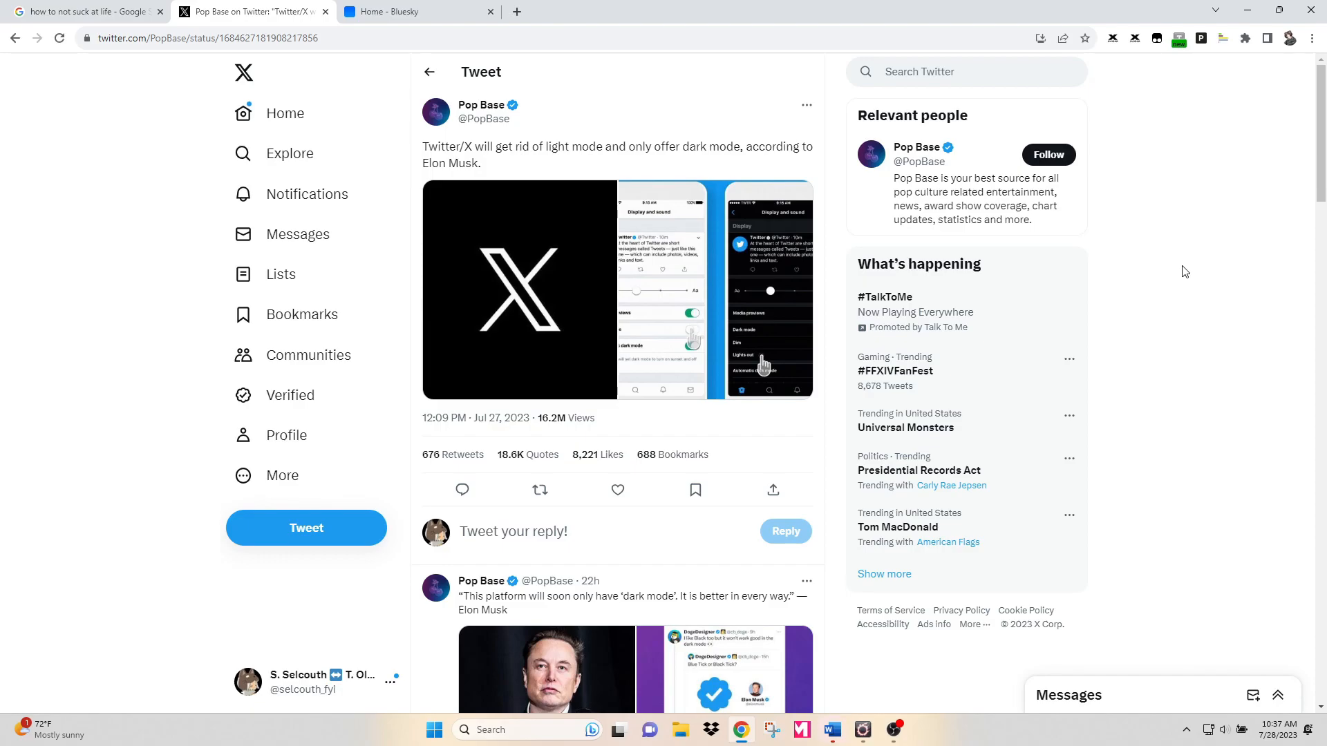
mouse_move(504, 109)
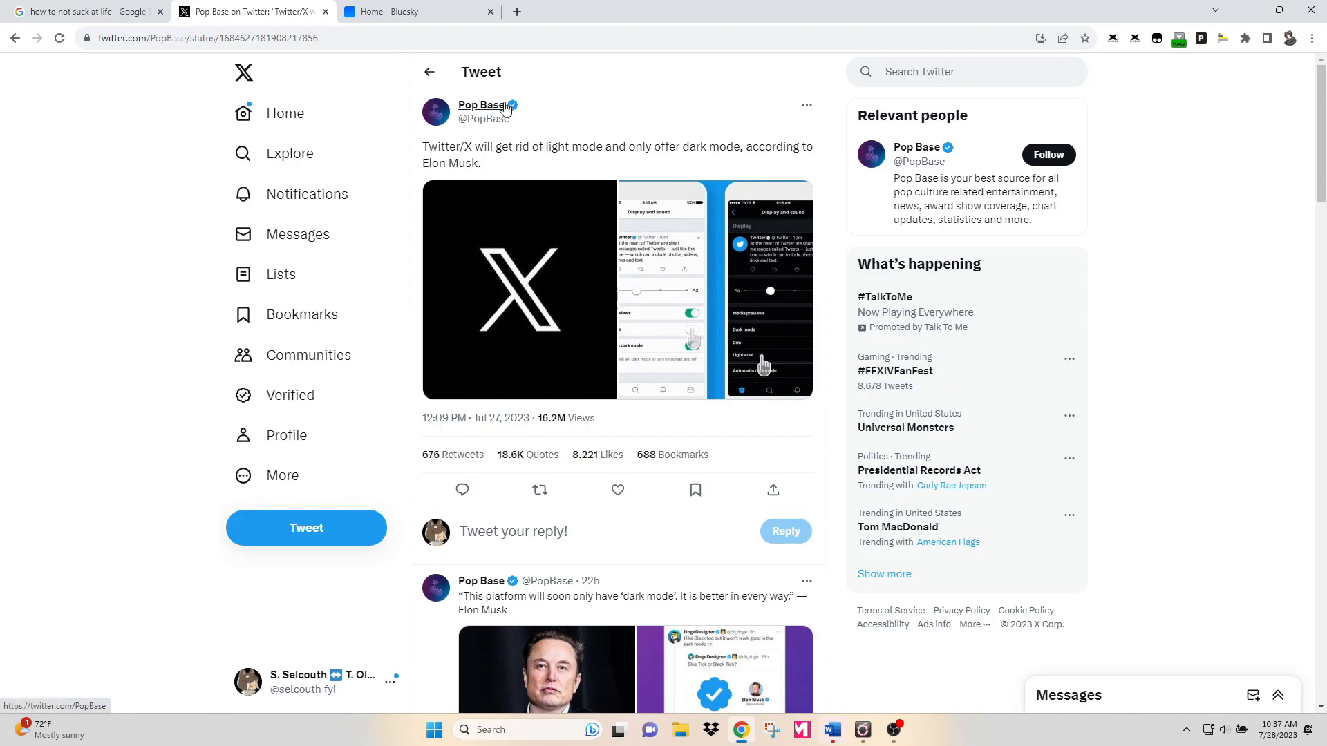
mouse_move(481, 105)
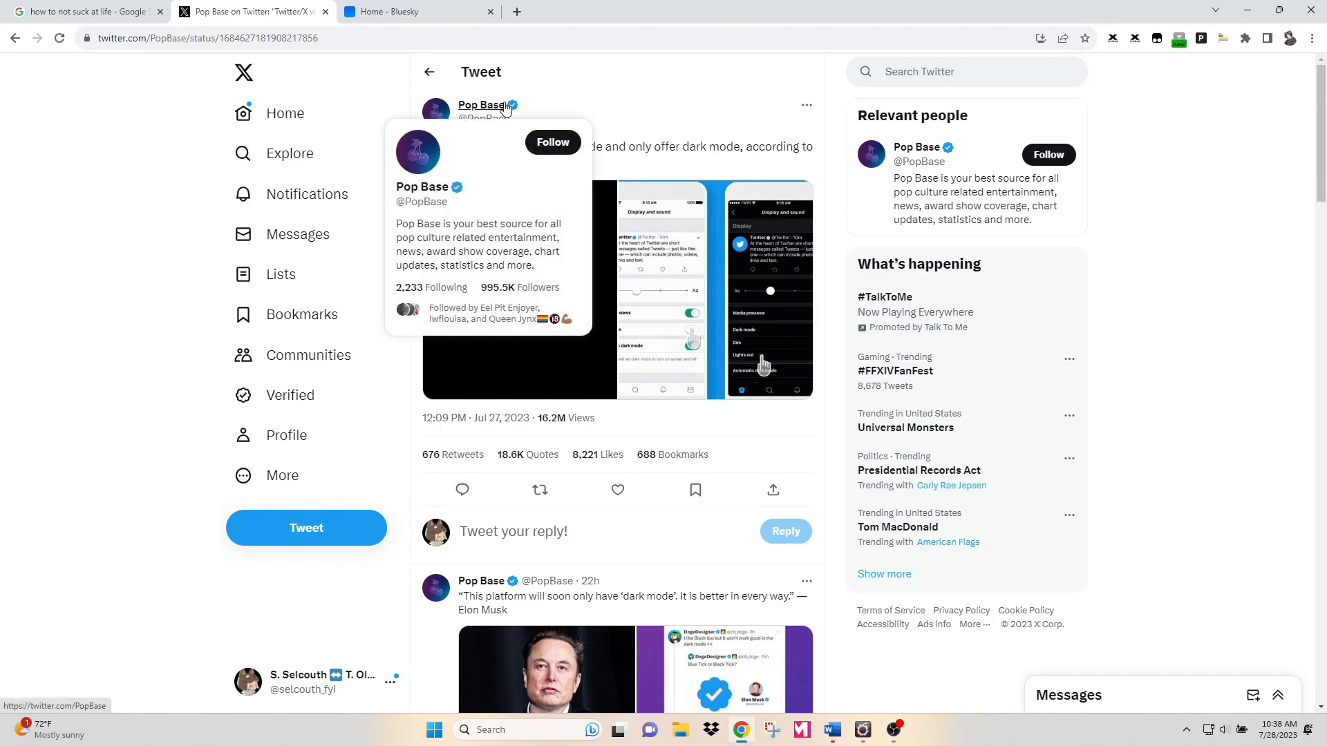
- Switch to the Bluesky home feed and open its Settings page
left_click(394, 11)
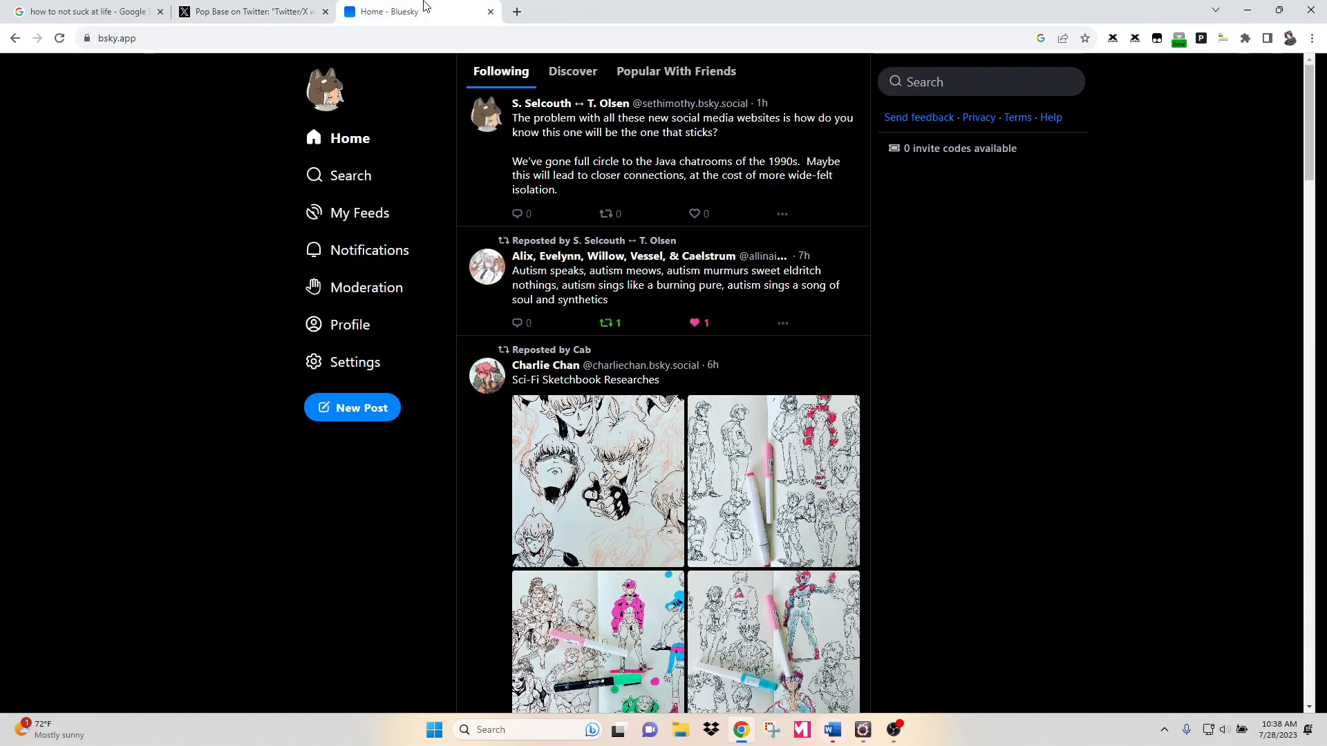
mouse_move(429, 12)
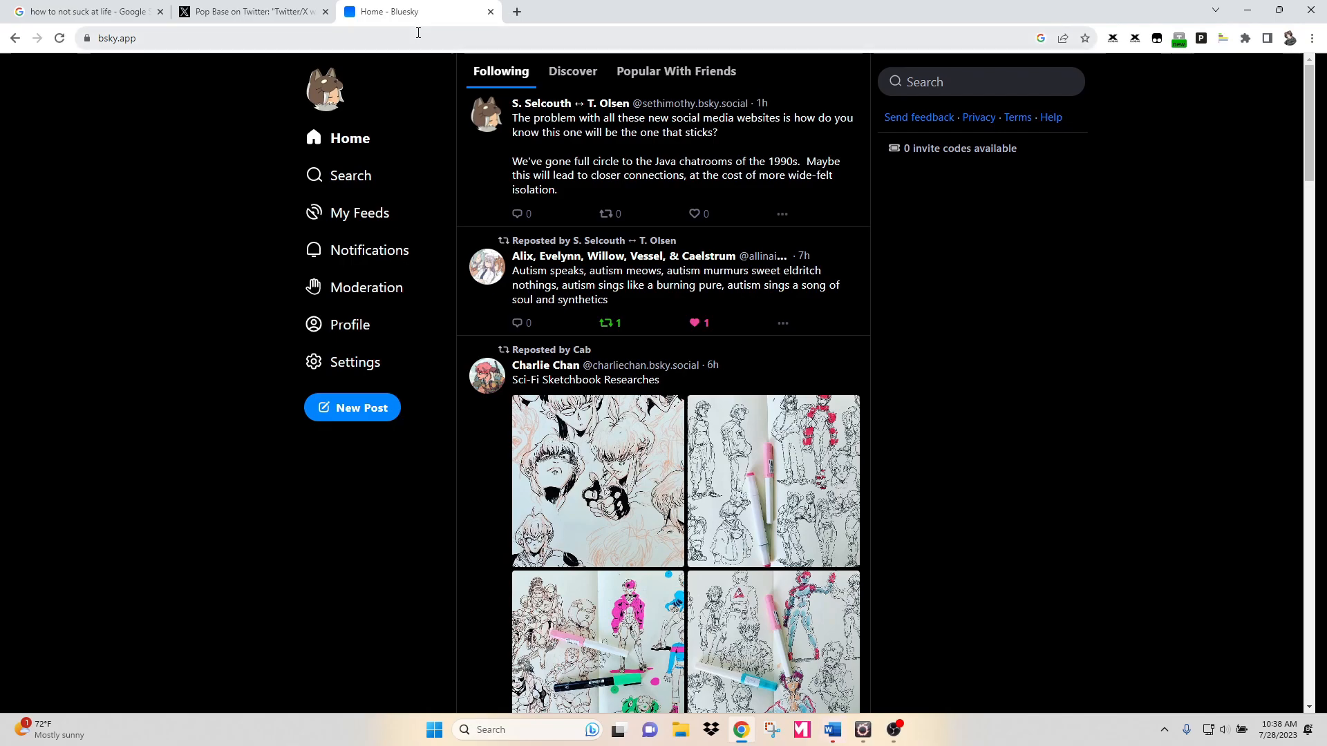
left_click(354, 362)
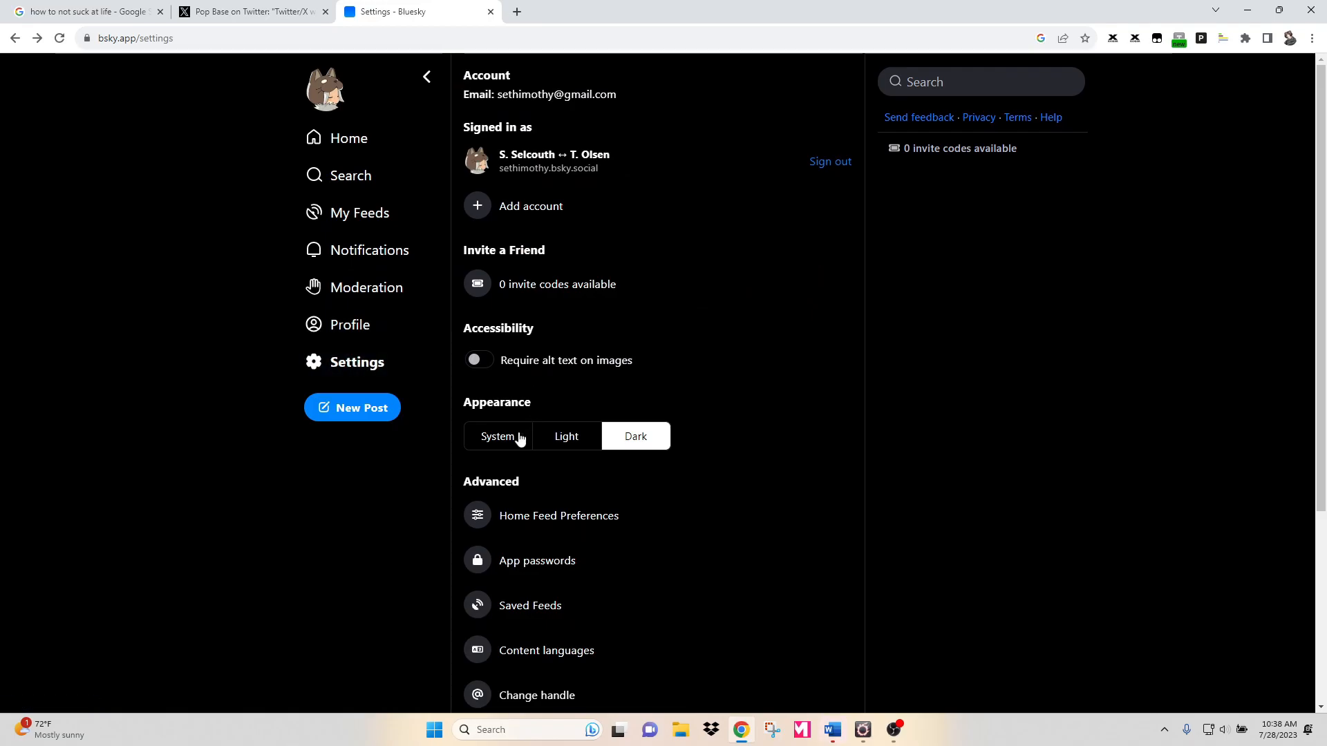
- Set Appearance to Light (via System) and return to the Home feed in light theme
left_click(497, 436)
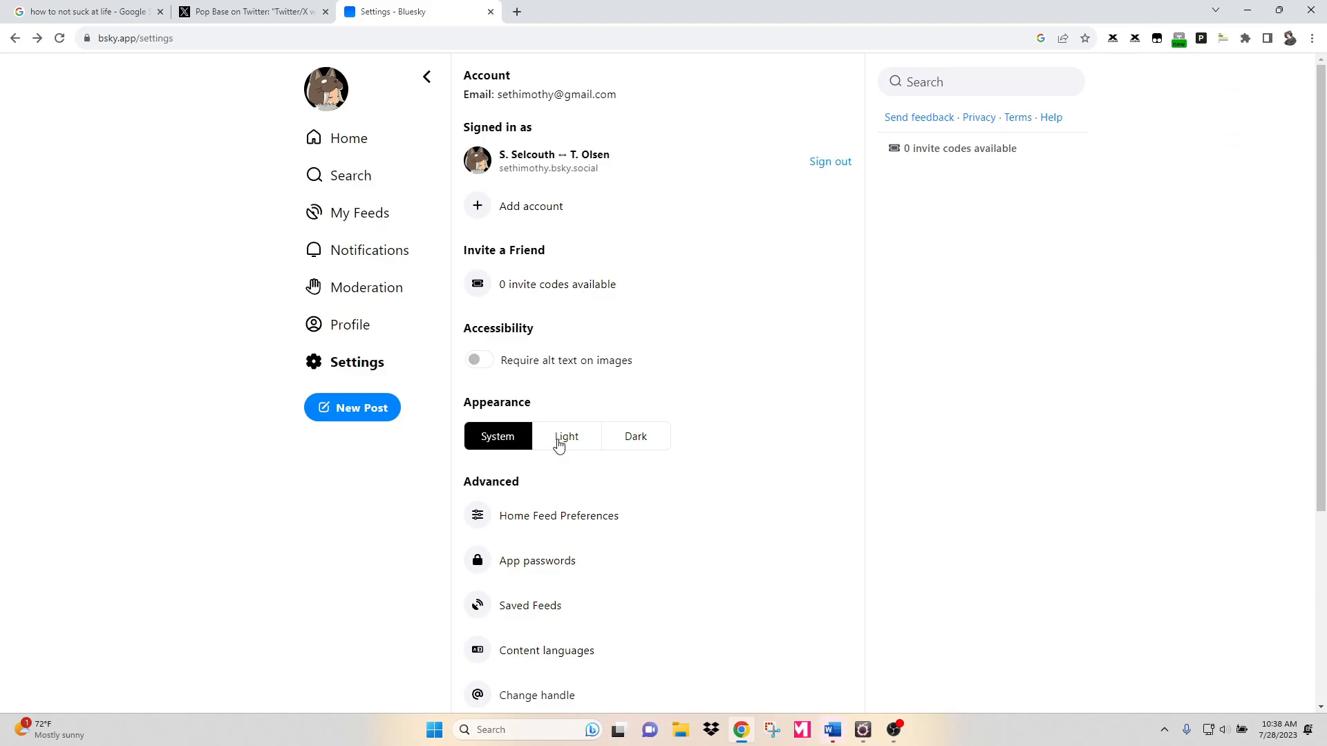
left_click(567, 435)
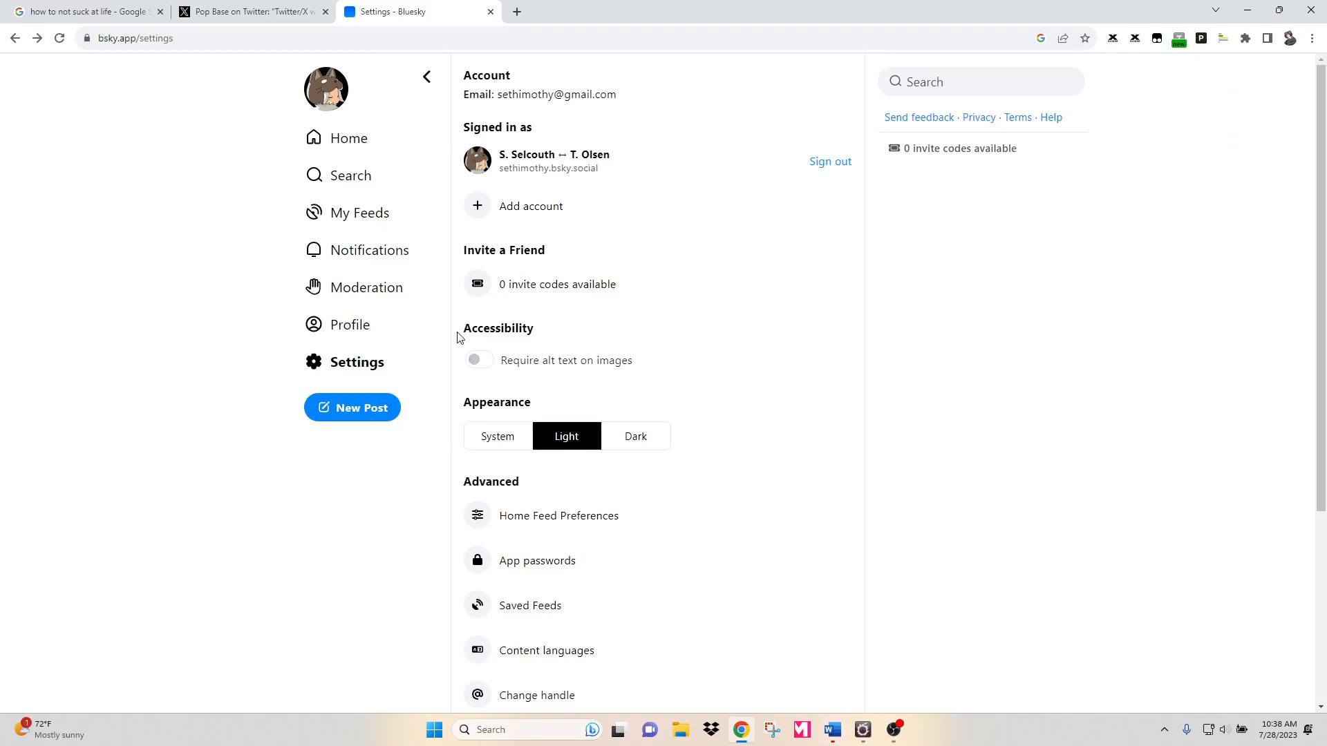
left_click(348, 139)
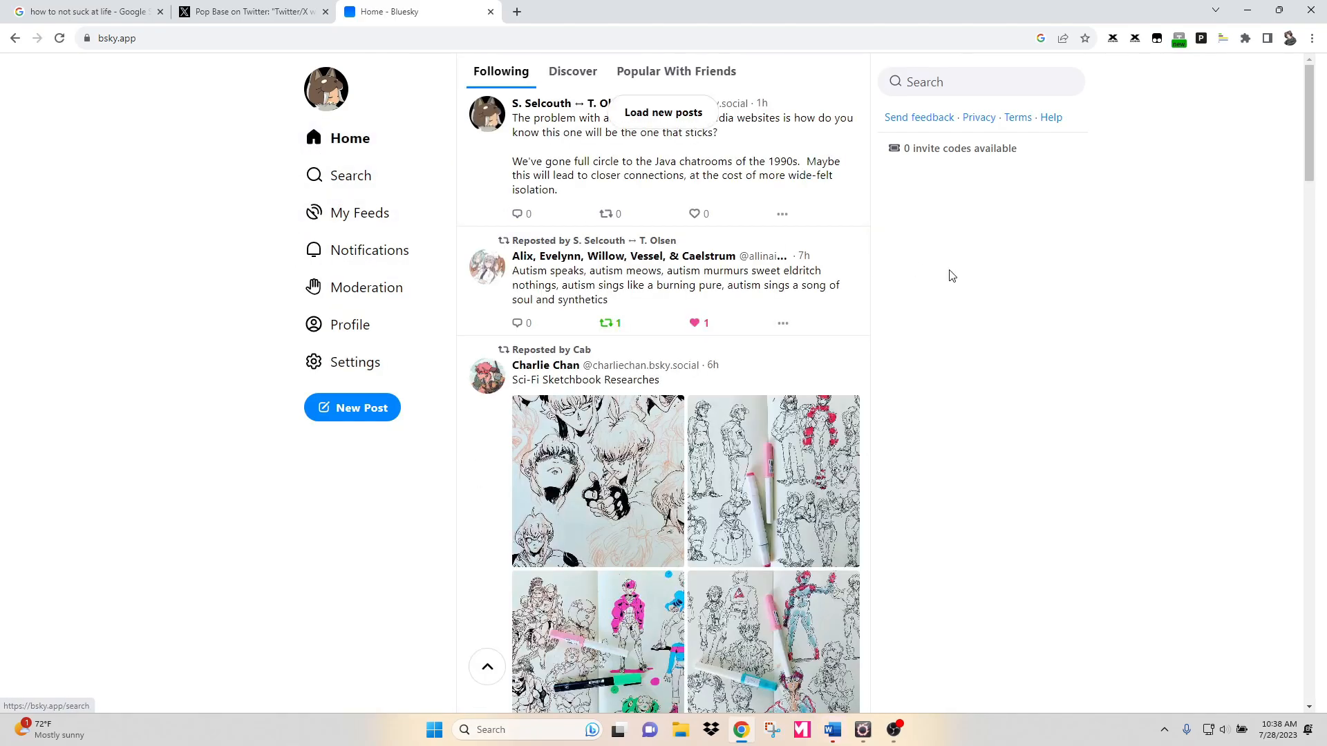
mouse_move(1006, 494)
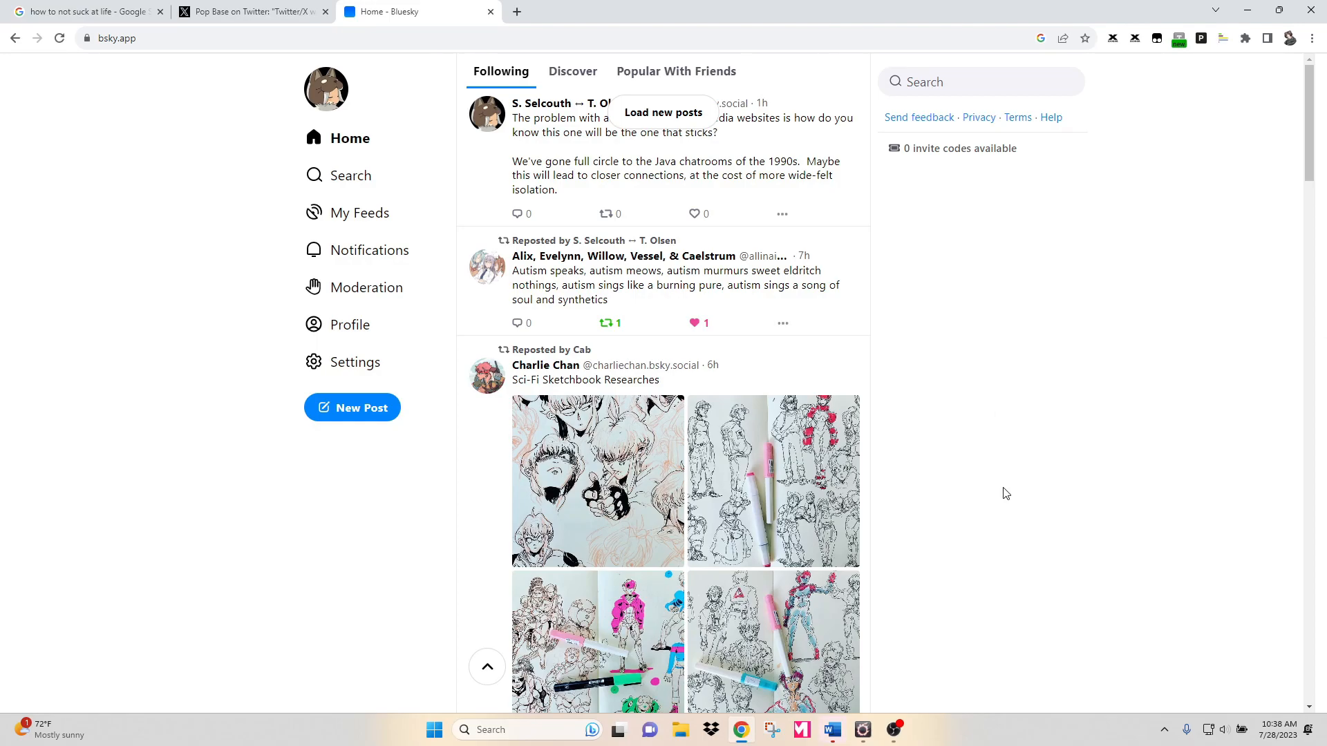
mouse_move(996, 494)
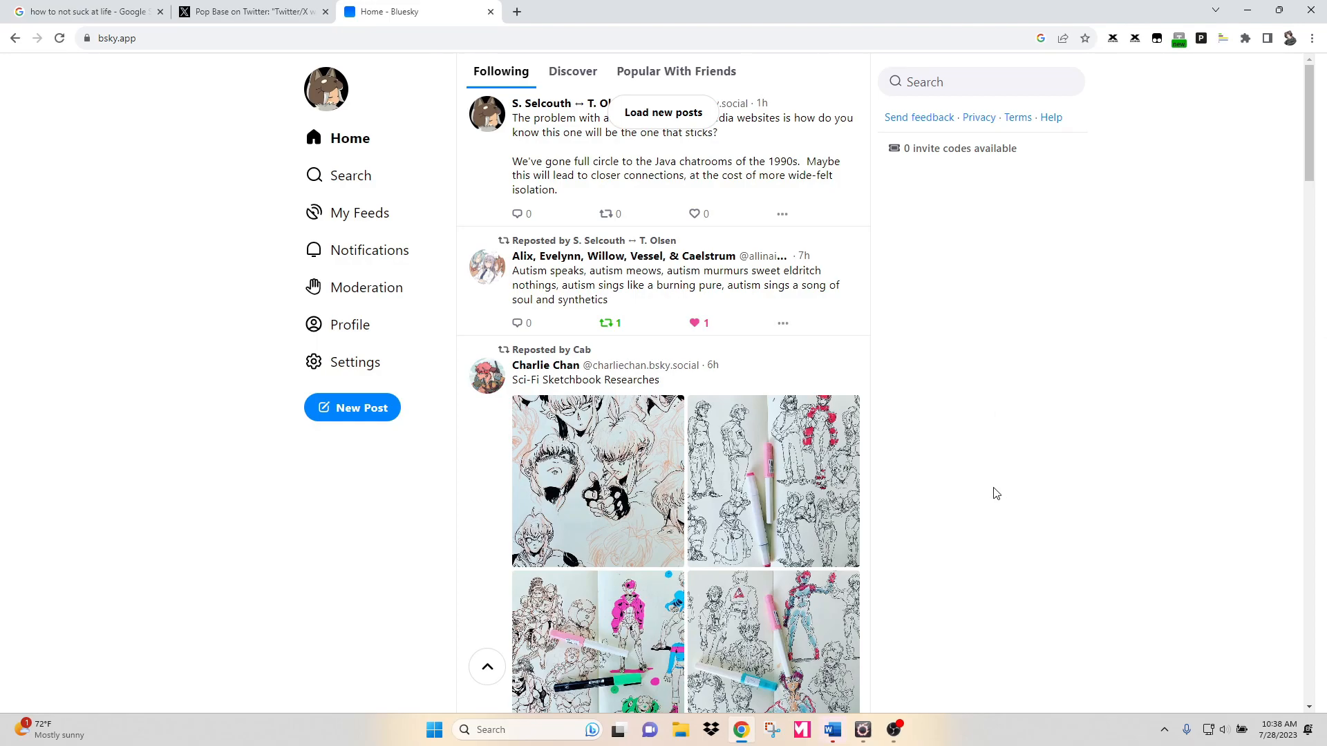
mouse_move(932, 401)
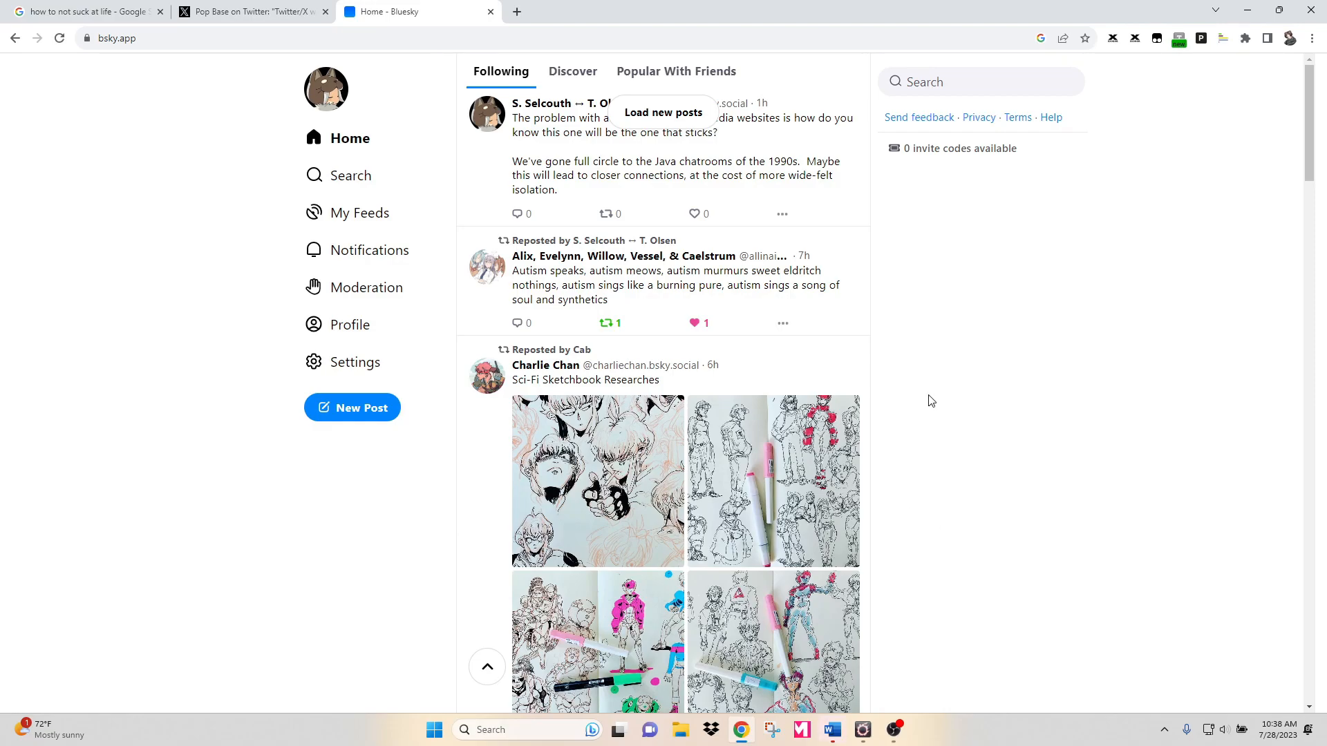